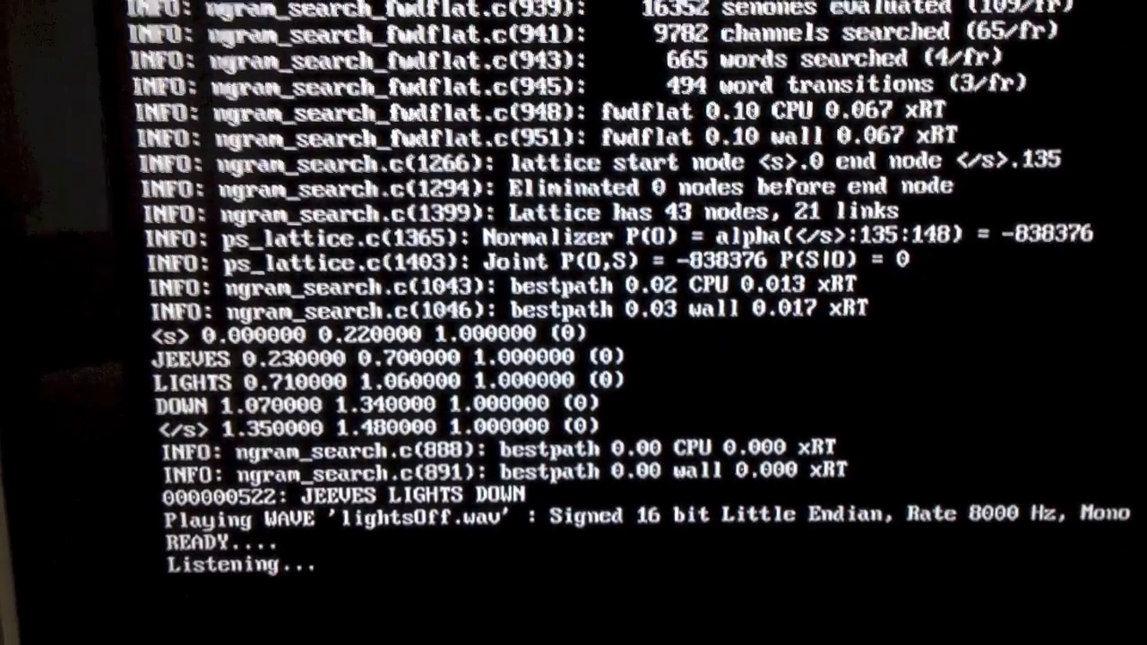
scroll("down", 3)
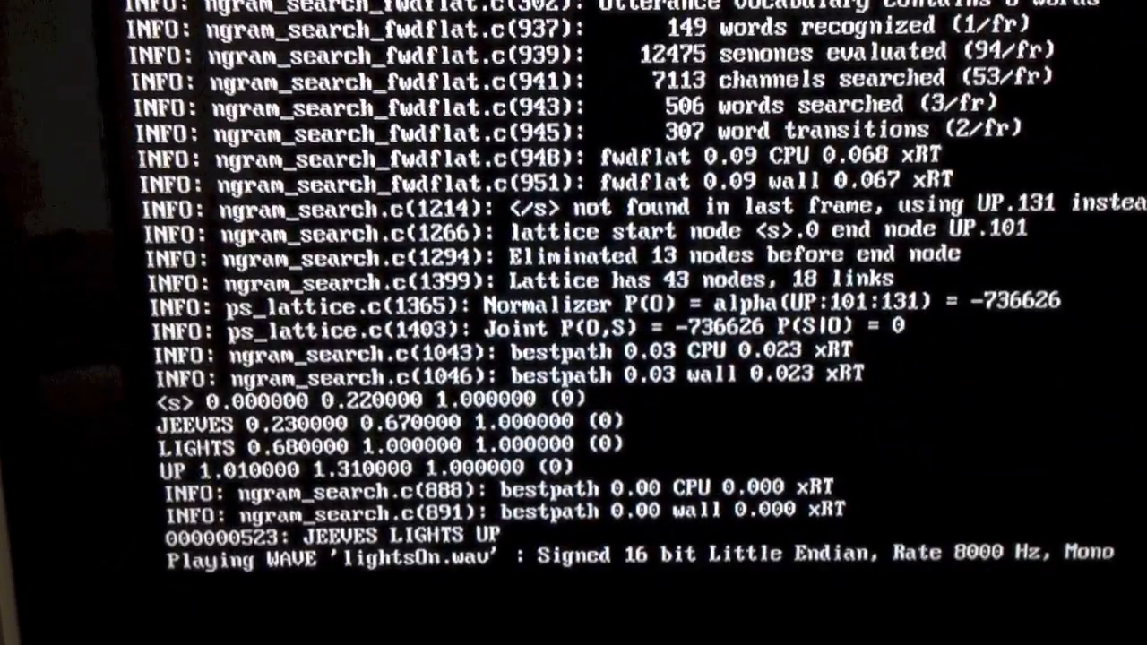